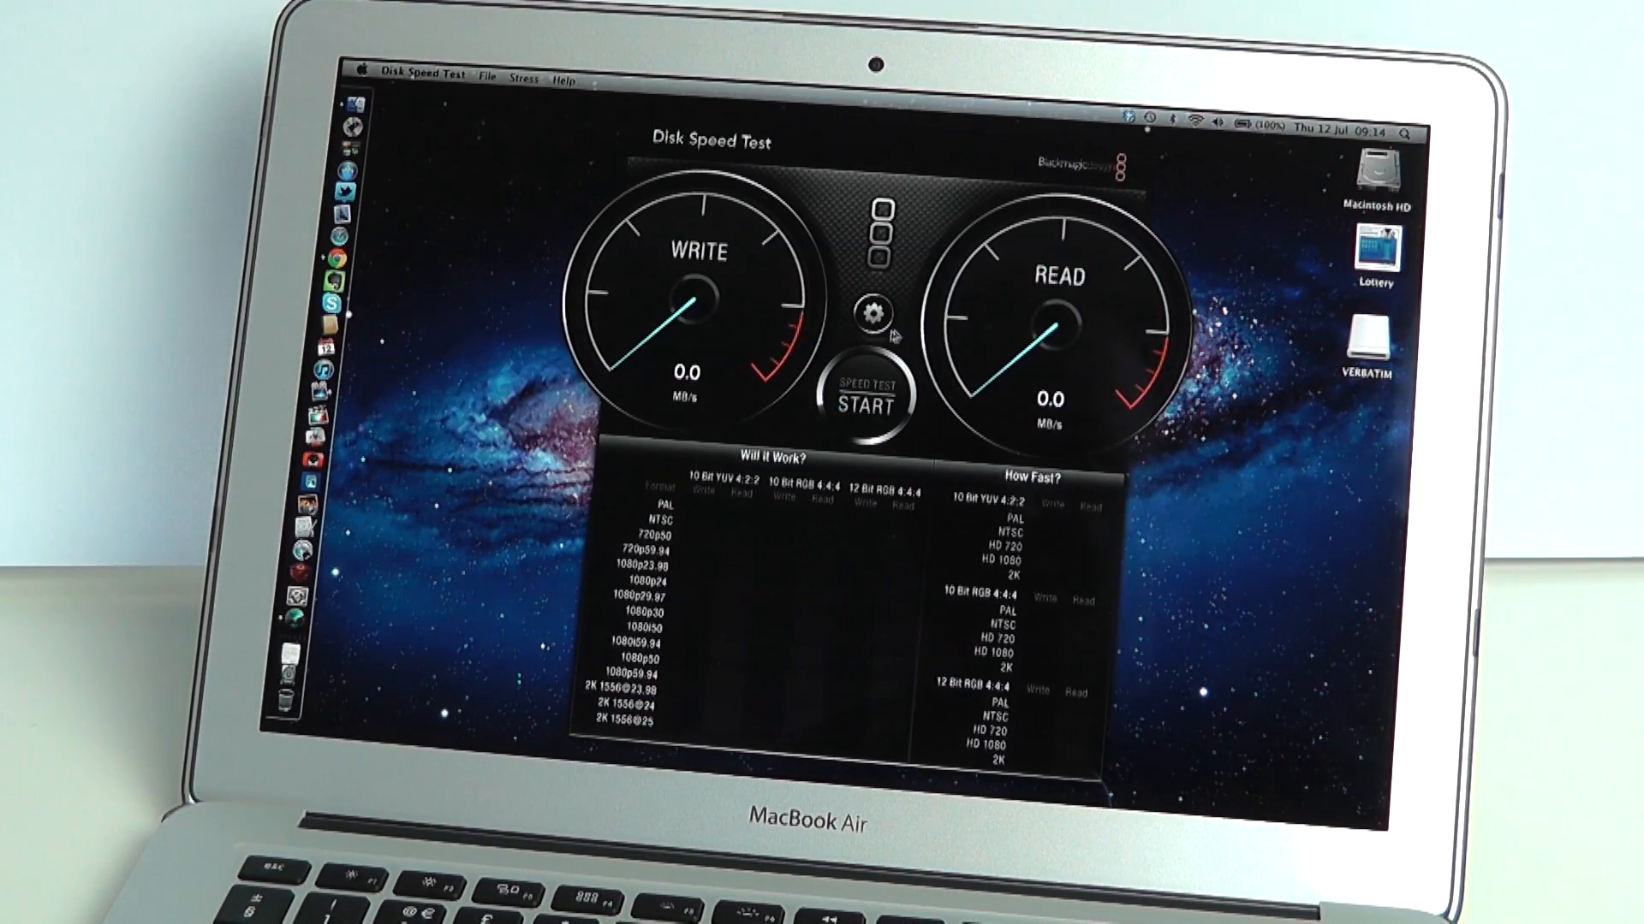
Reveal the settings list with target-drive selection and stress file sizes (5 GB checked)
{"action": "left_click", "coordinate": [874, 315]}
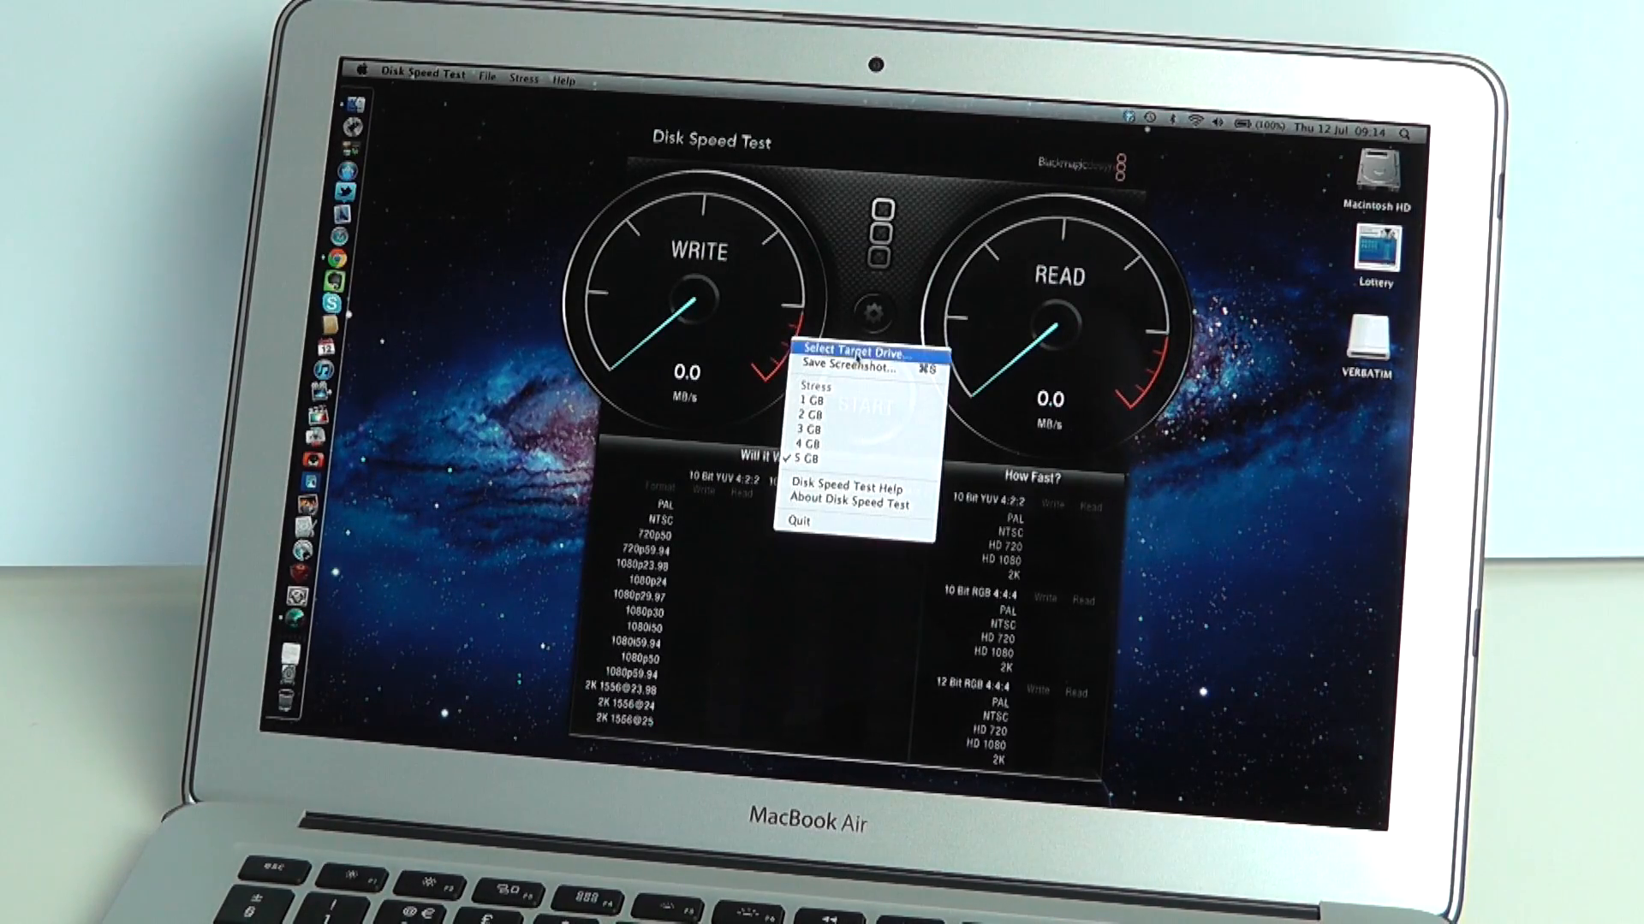
Pick the VERBATIM drive under Devices as the test location
{"action": "left_click", "coordinate": [849, 349]}
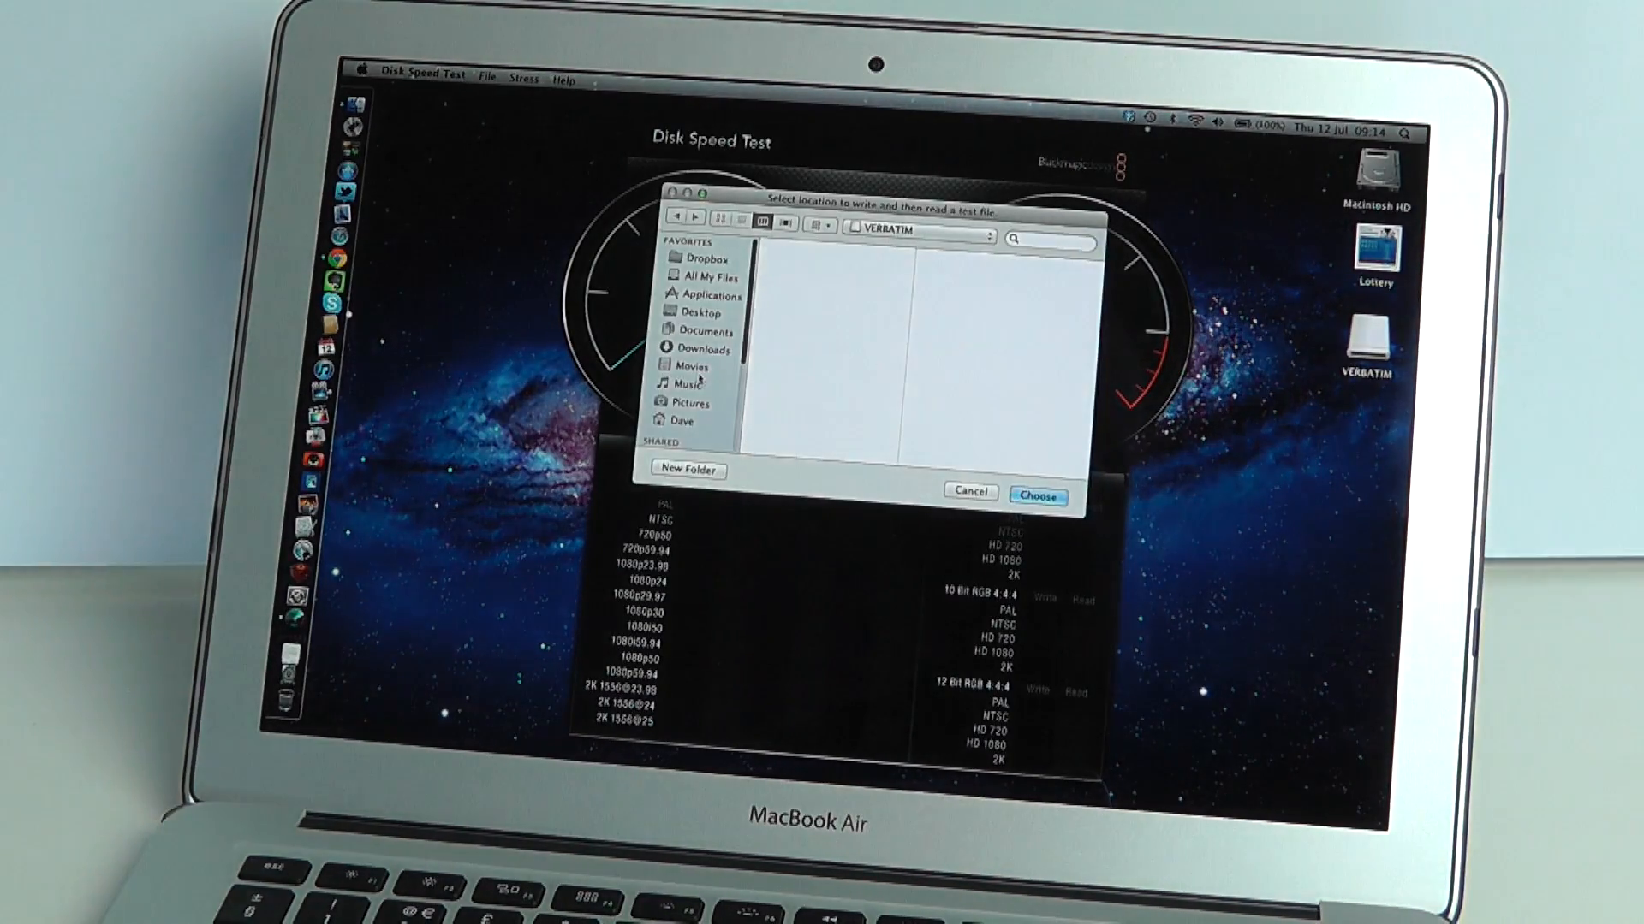
{"action": "scroll", "scroll_direction": "down", "scroll_amount": 3}
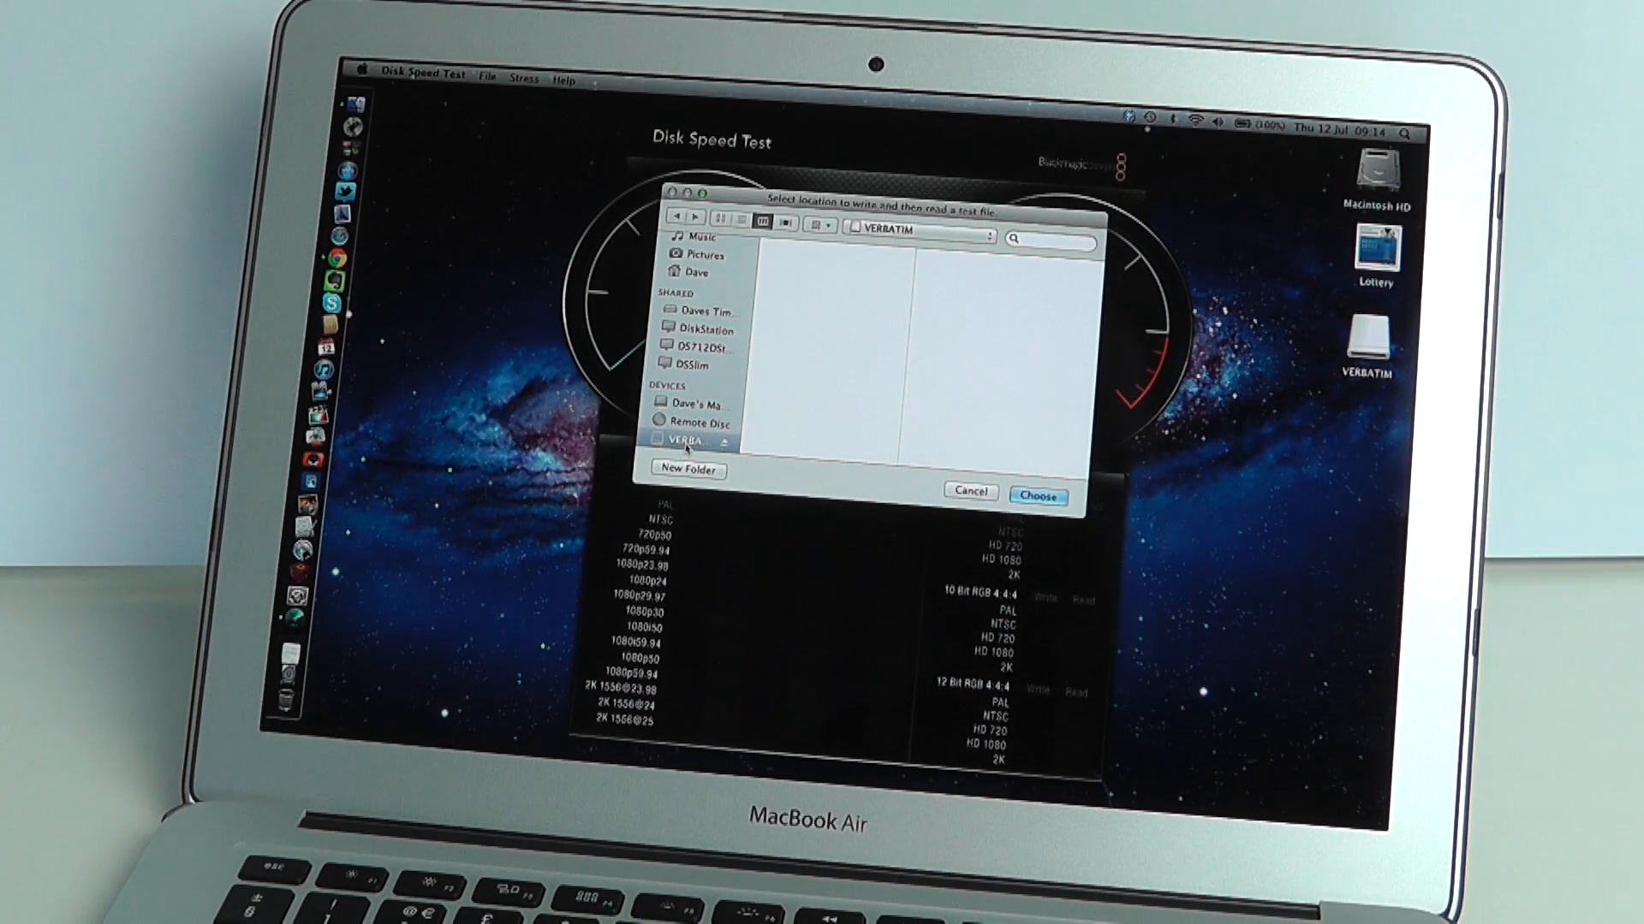
{"action": "left_click", "coordinate": [1038, 495]}
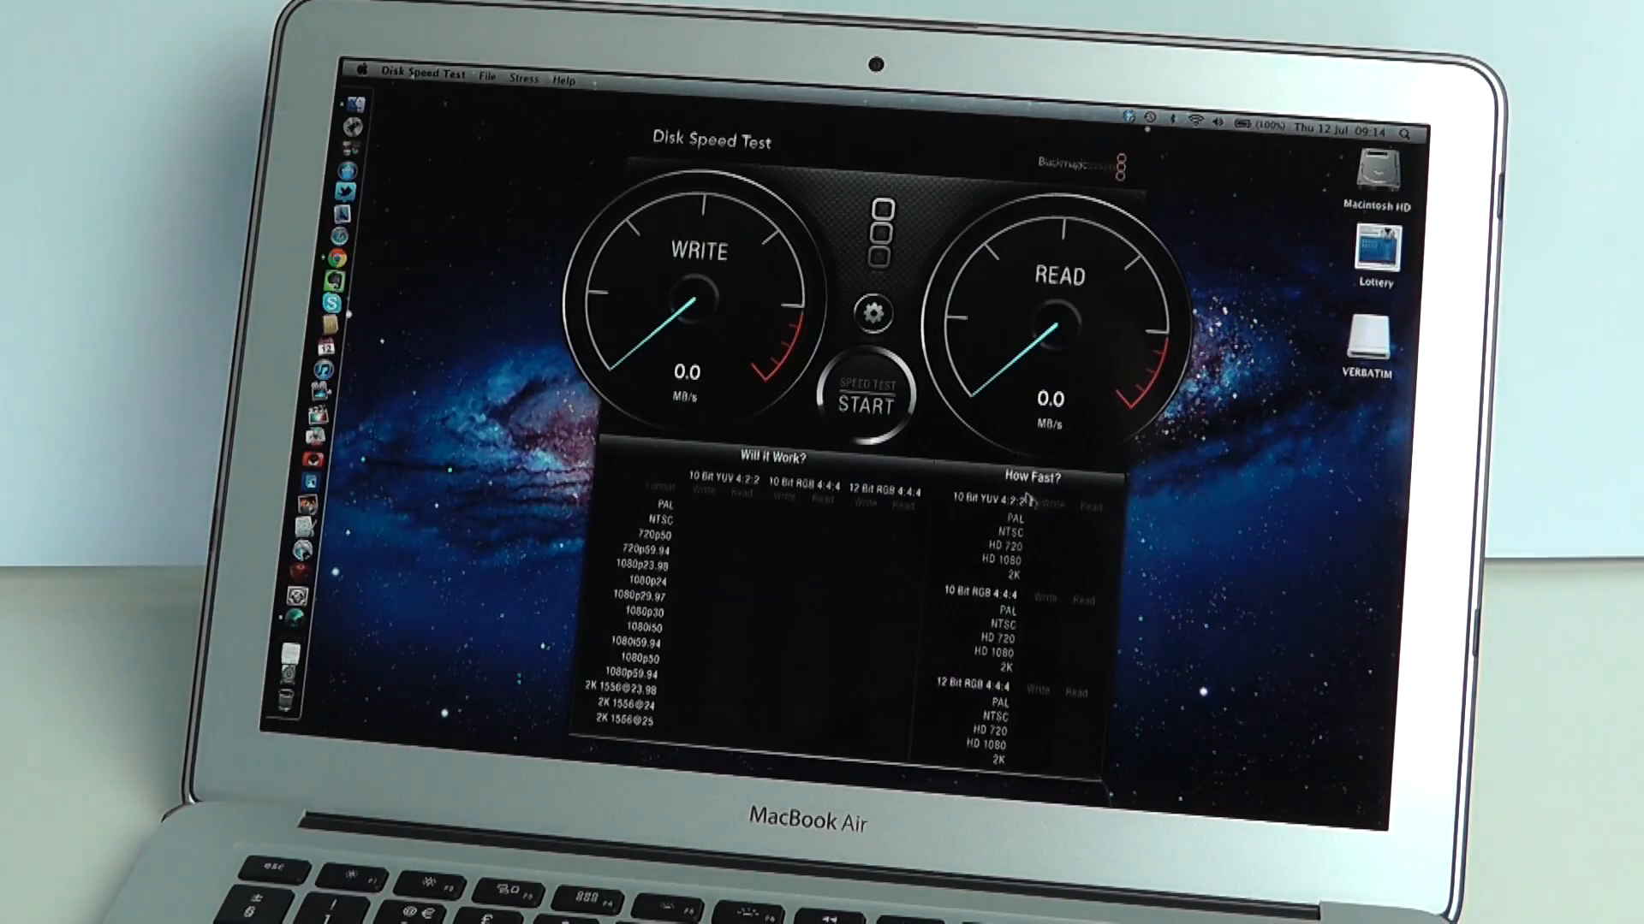
Run the speed test on VERBATIM, getting 19.3 MB/s write and 64.6 MB/s read
{"action": "left_click", "coordinate": [863, 395]}
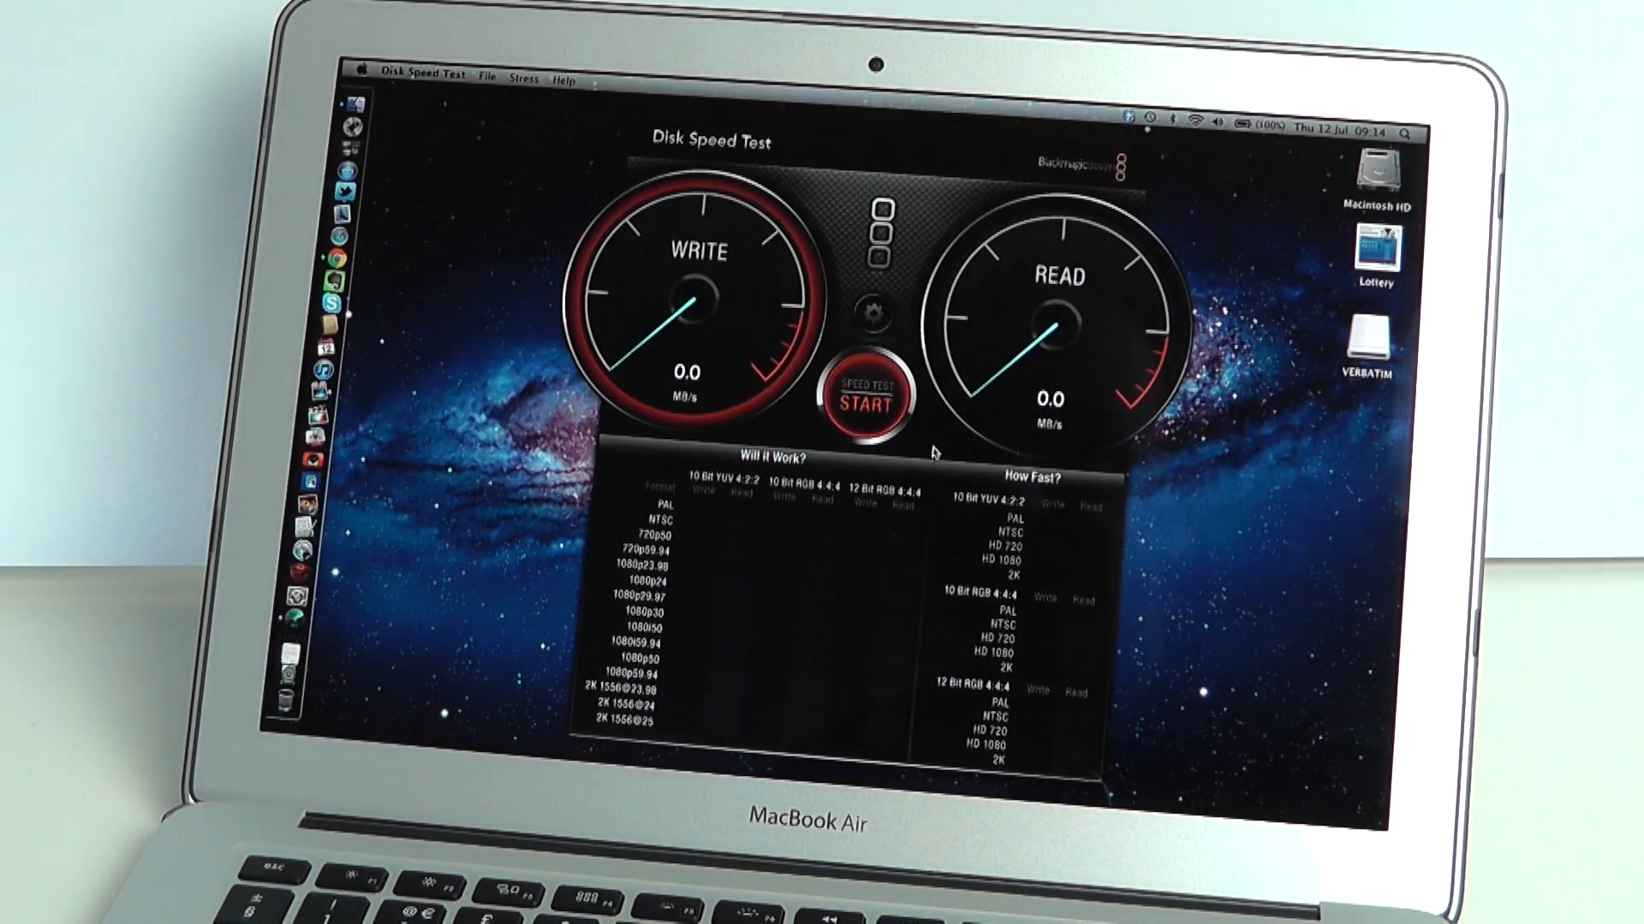
{"action": "left_click", "coordinate": [864, 399]}
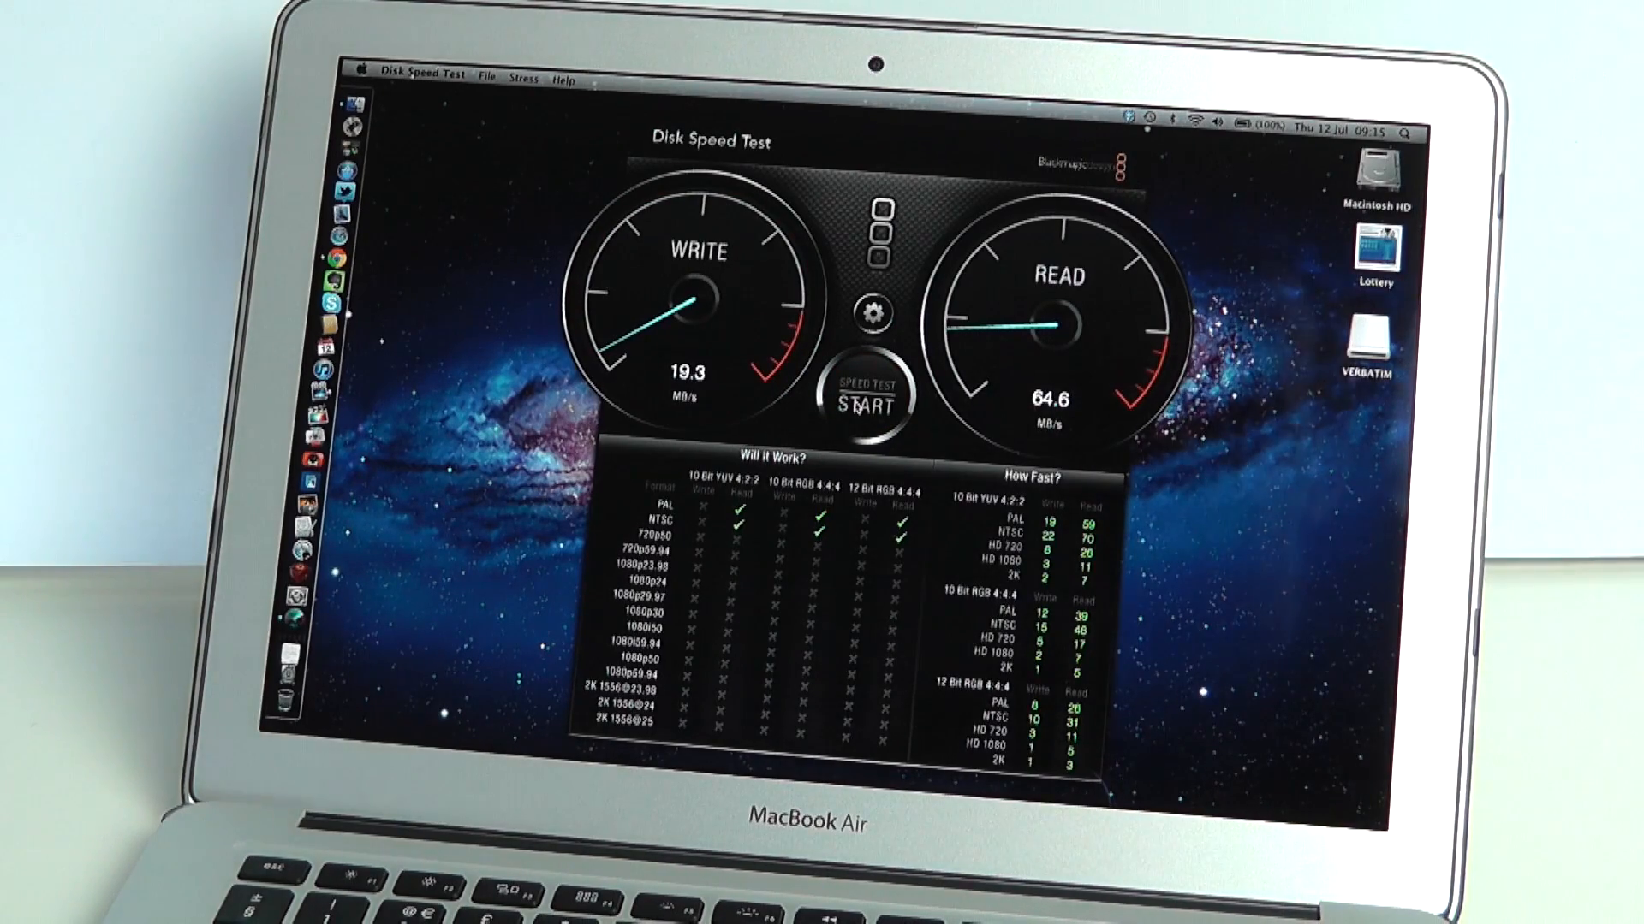
Eject the VERBATIM drive from its desktop icon's context menu
{"action": "right_click", "coordinate": [1363, 340]}
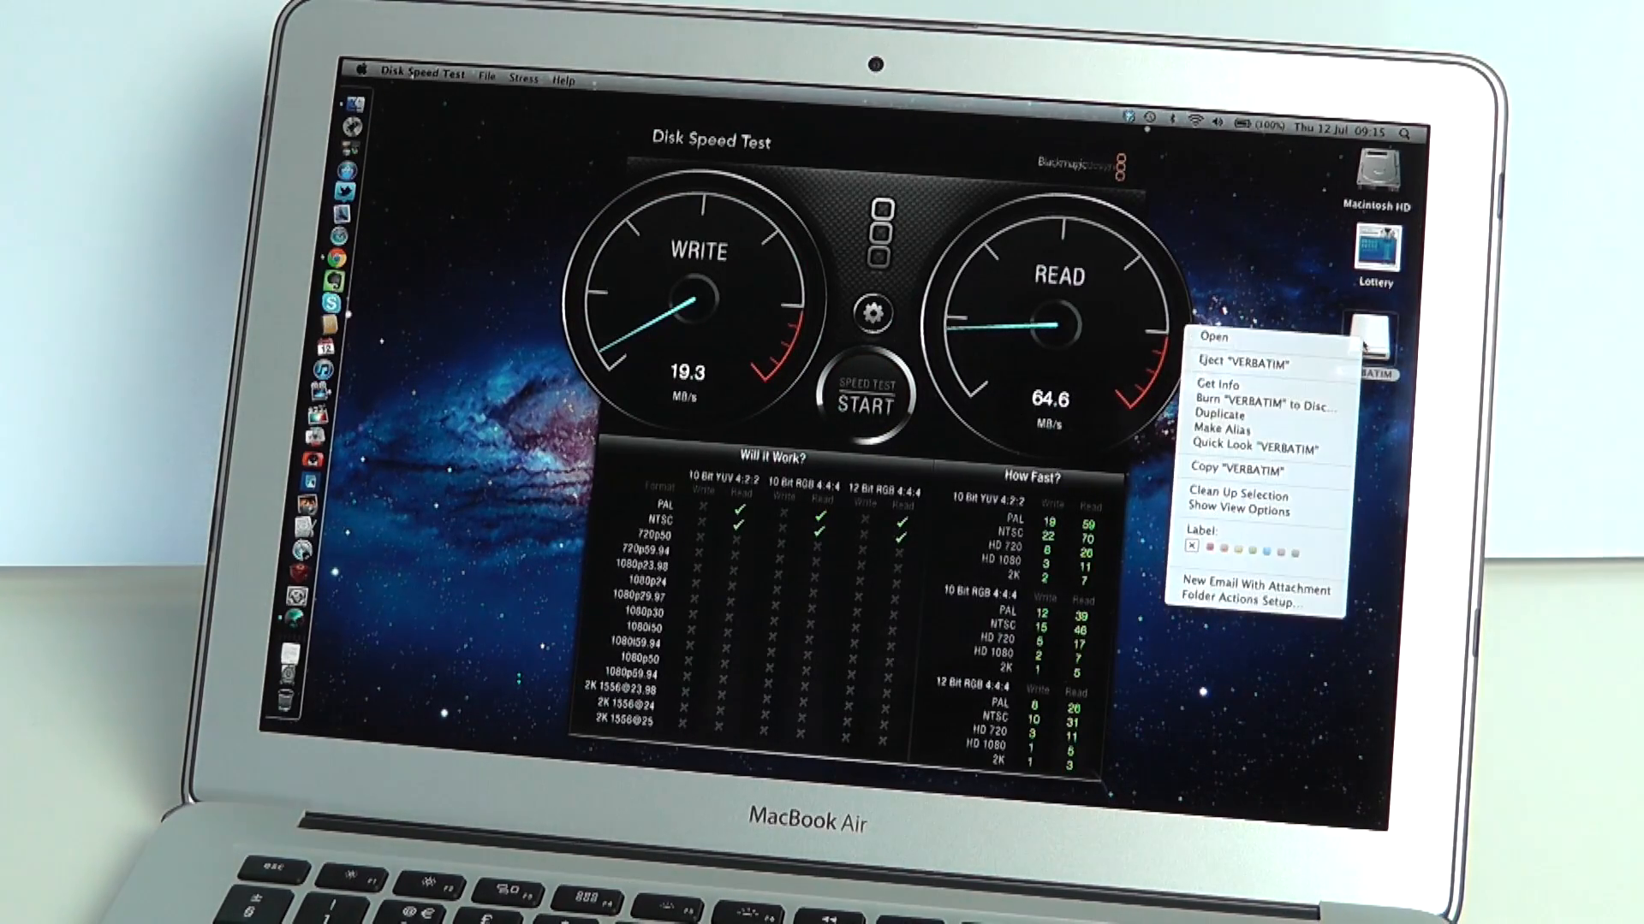
{"action": "mouse_move", "coordinate": [1243, 363]}
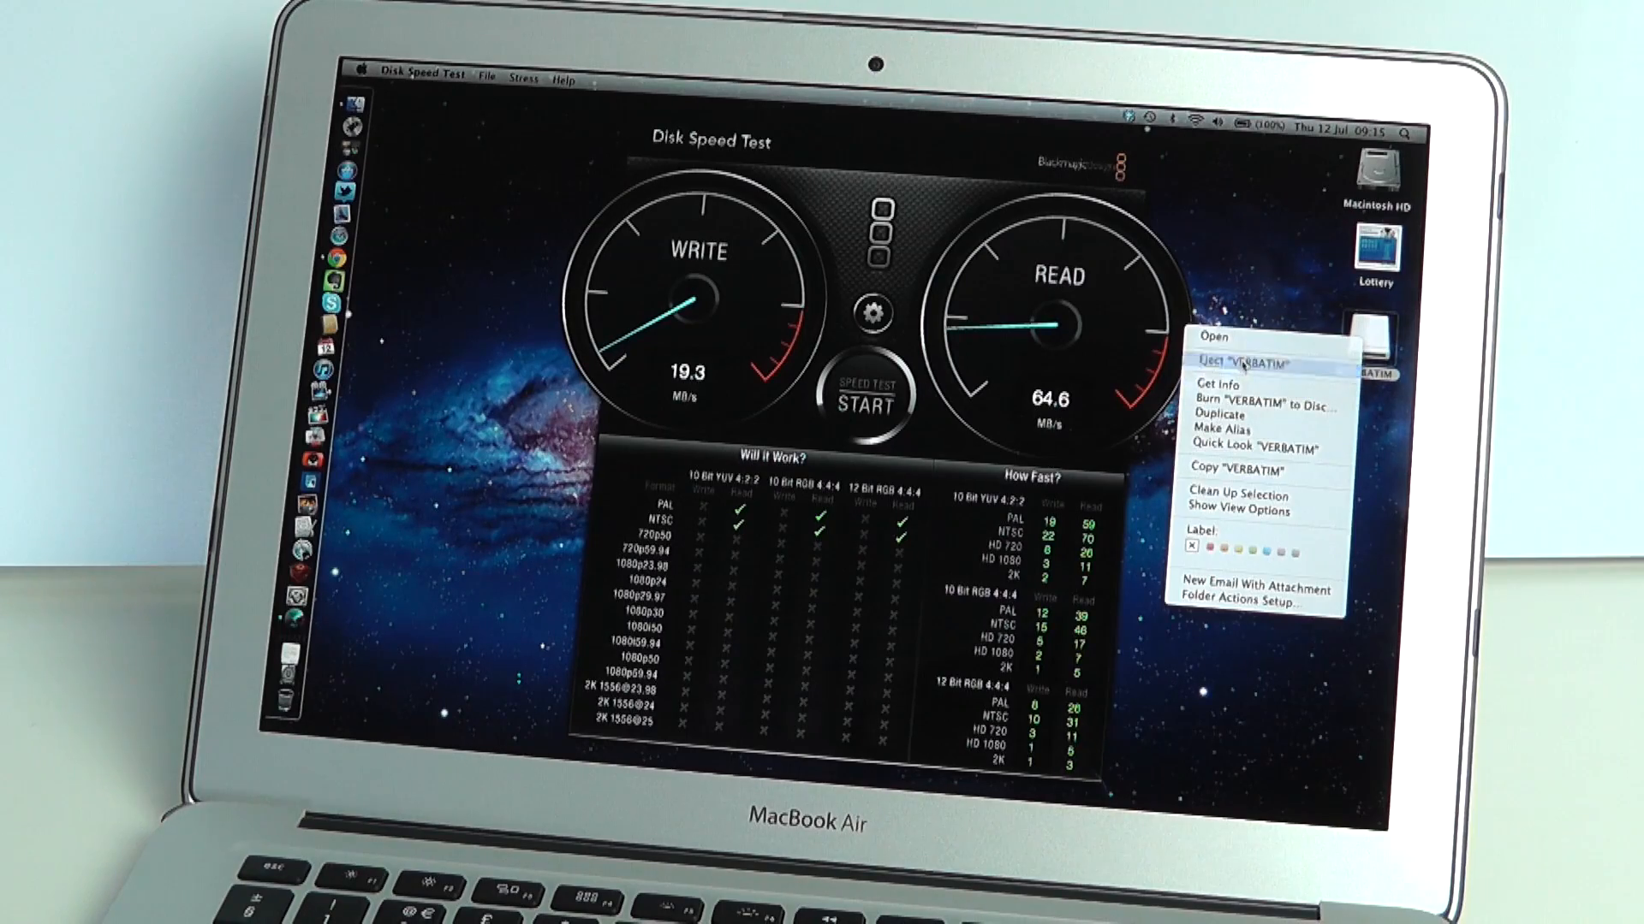
{"action": "left_click", "coordinate": [1238, 363]}
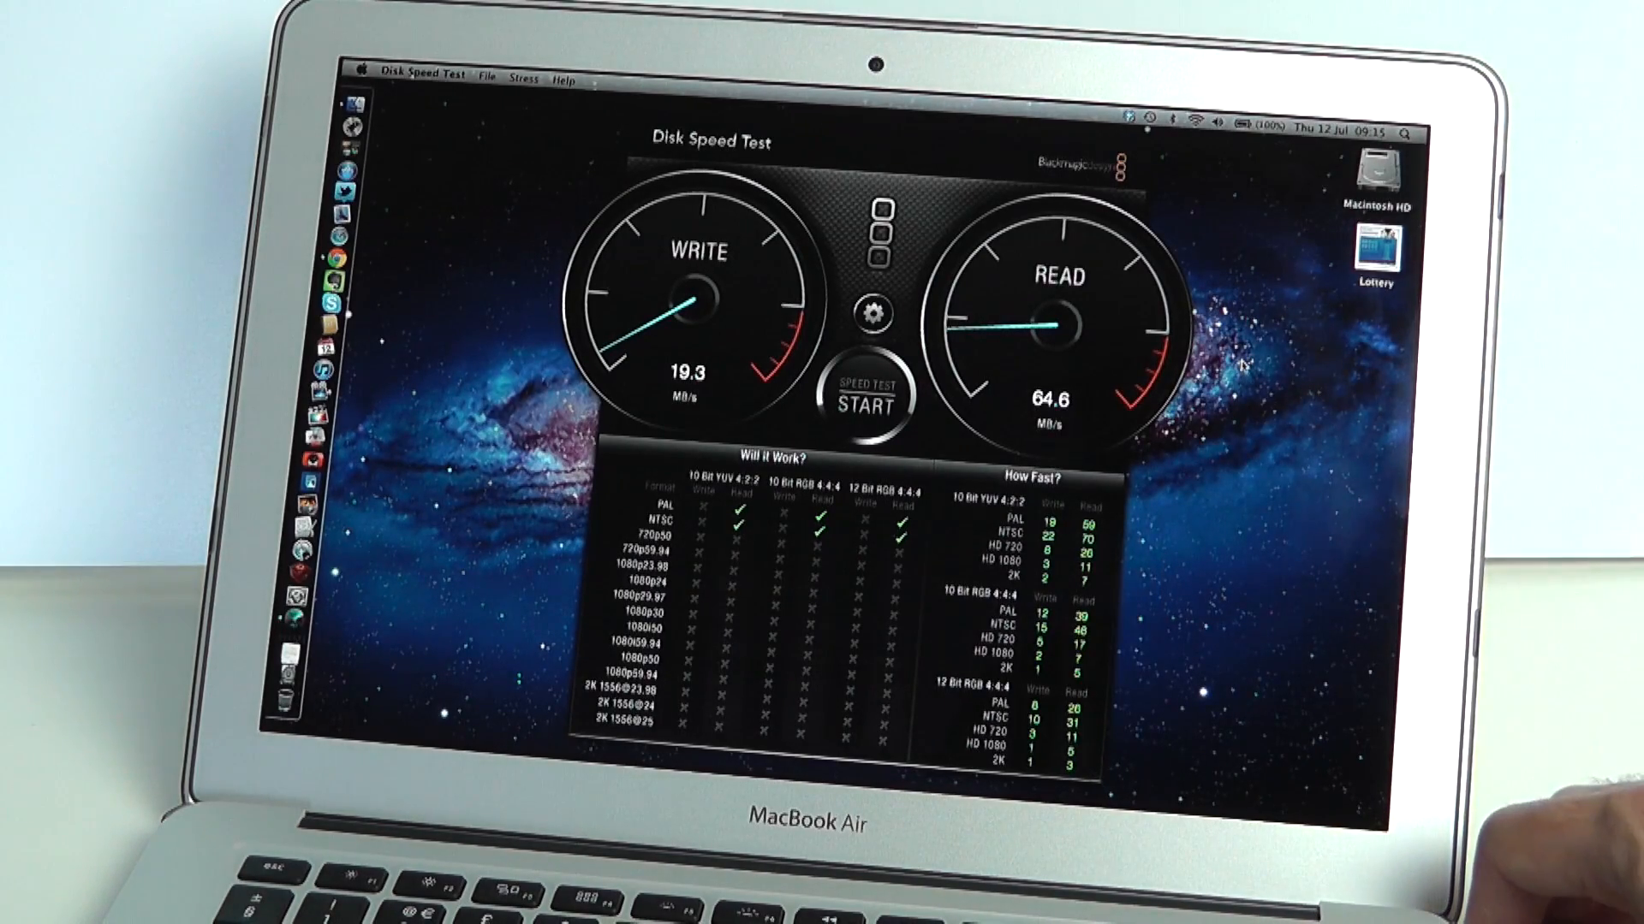